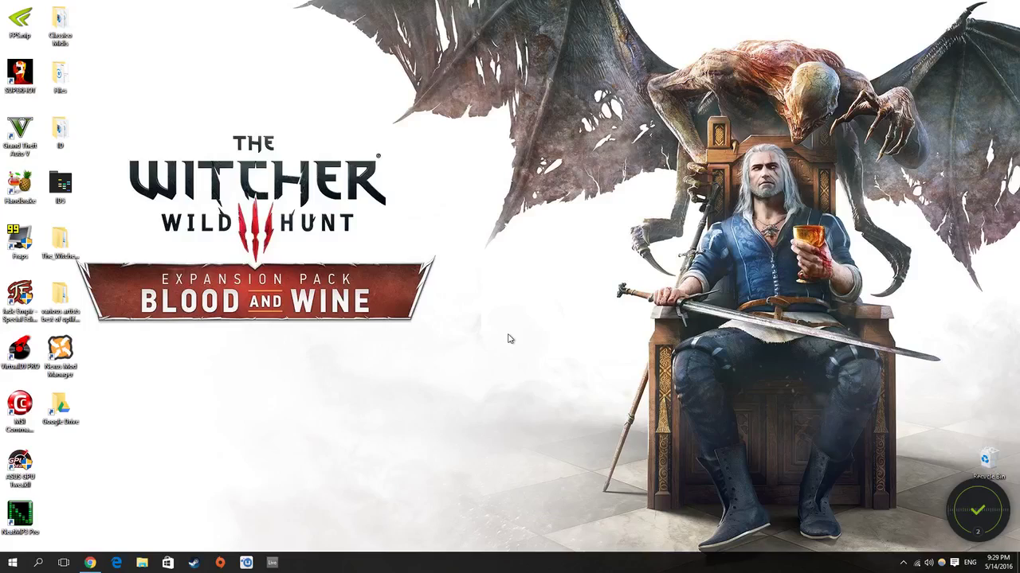
pyautogui.moveTo(514, 331)
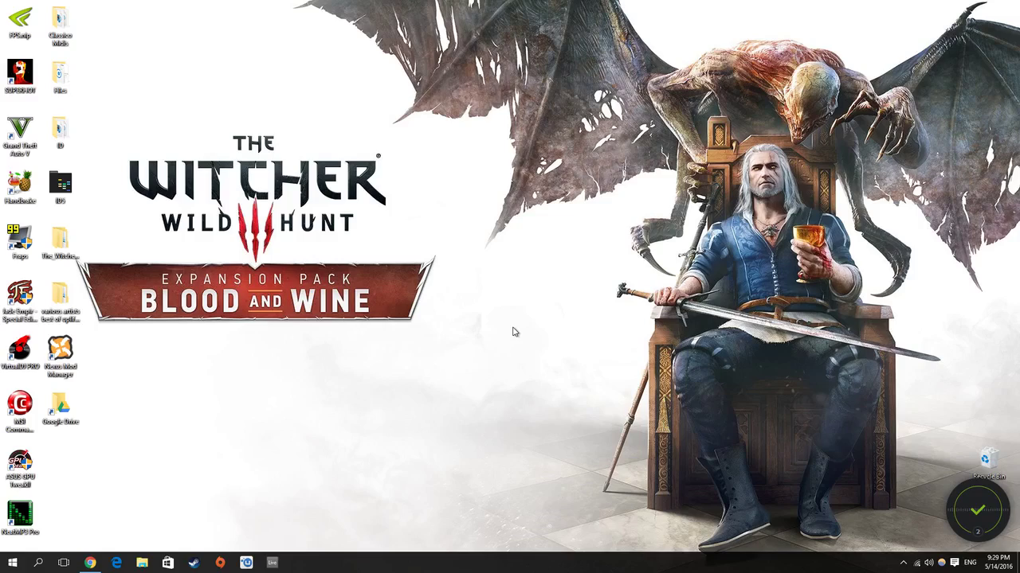
pyautogui.moveTo(511, 314)
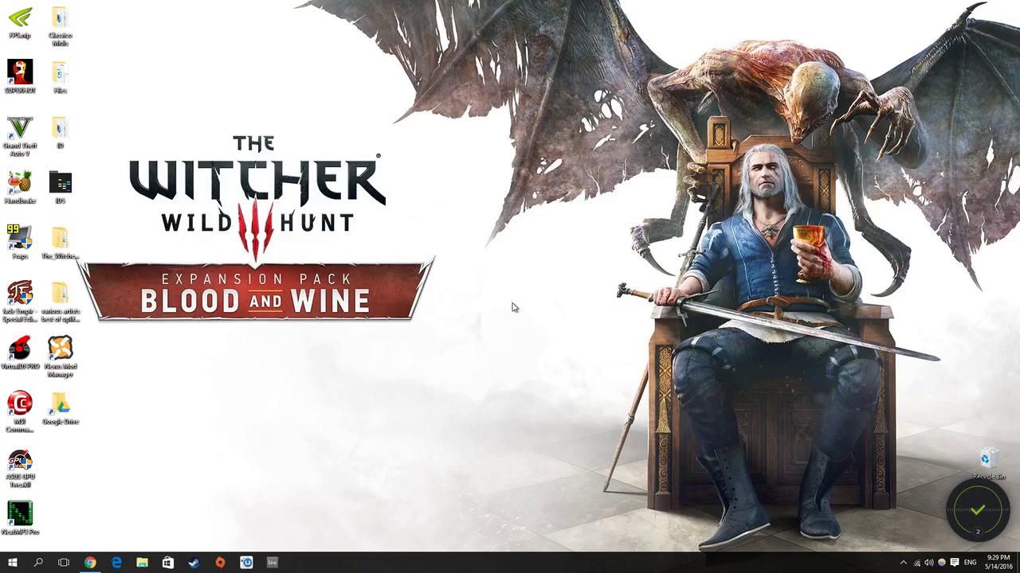
pyautogui.moveTo(510, 308)
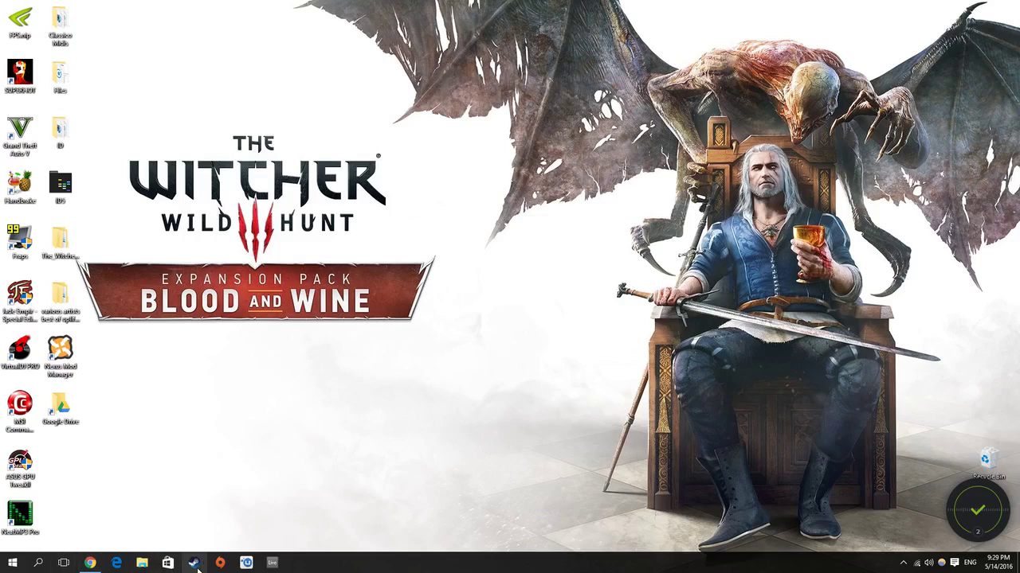
# Step: Bring up the Steam window and switch it into full-screen Big Picture Mode
pyautogui.click(195, 560)
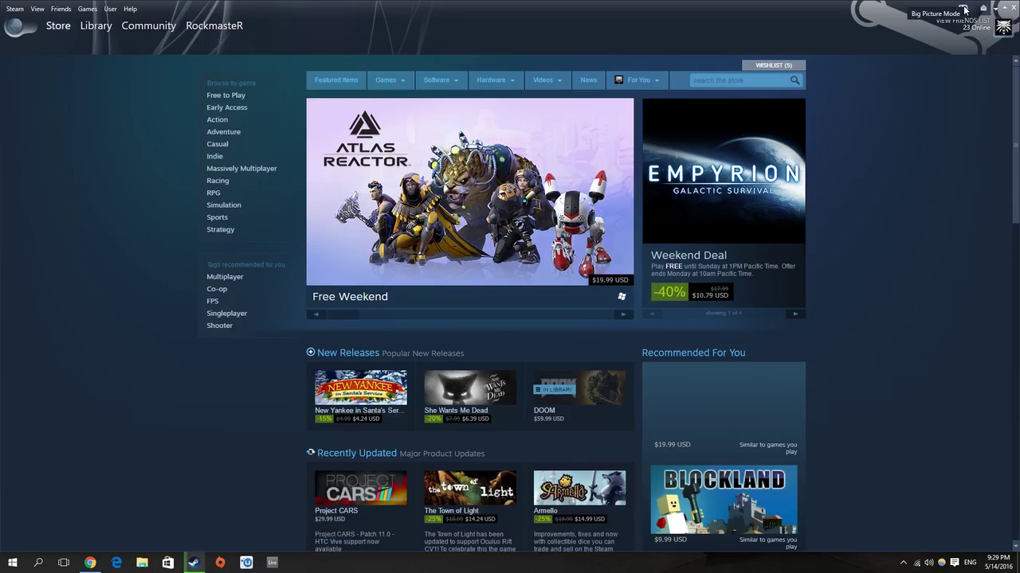
pyautogui.click(966, 8)
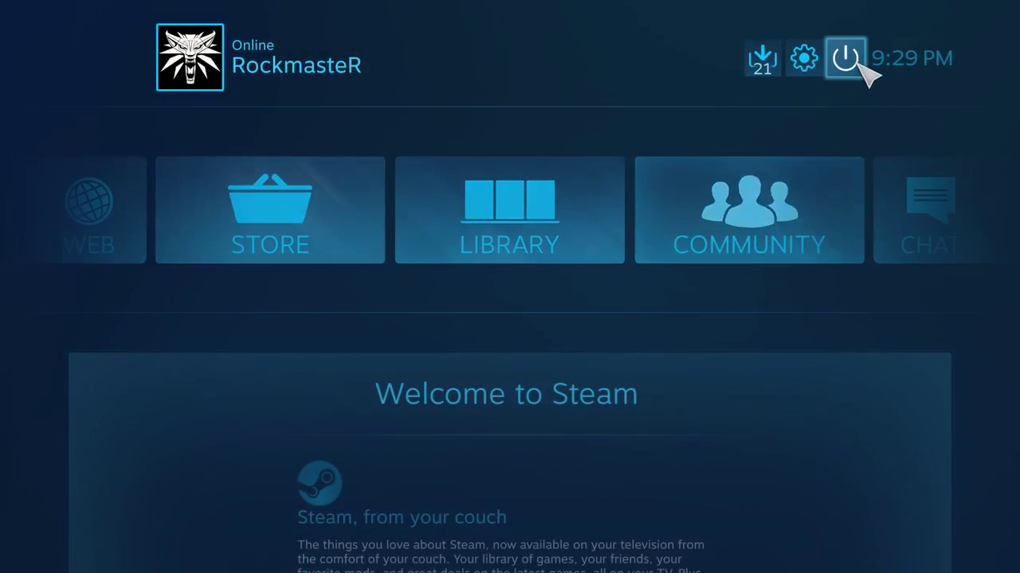
# Step: Check that Add / Test Controllers lists the XInput Controller, then leave Big Picture for the desktop
pyautogui.click(802, 57)
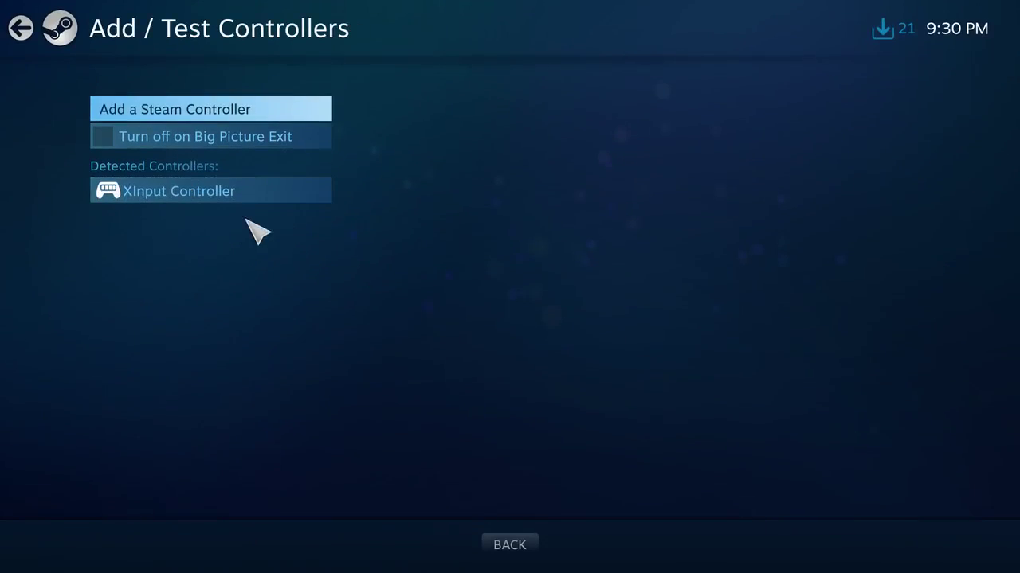
pyautogui.moveTo(165, 172)
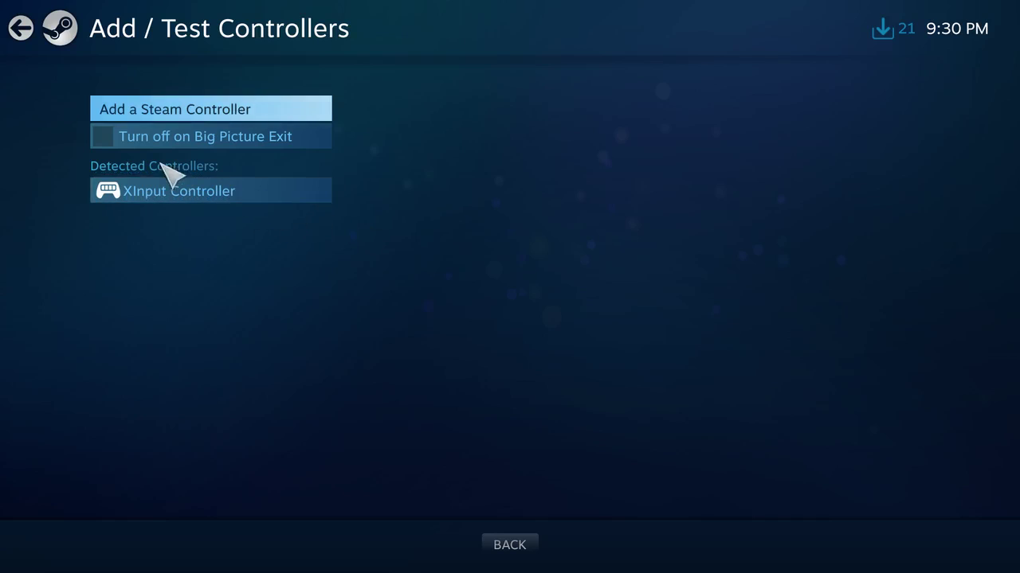
pyautogui.moveTo(87, 231)
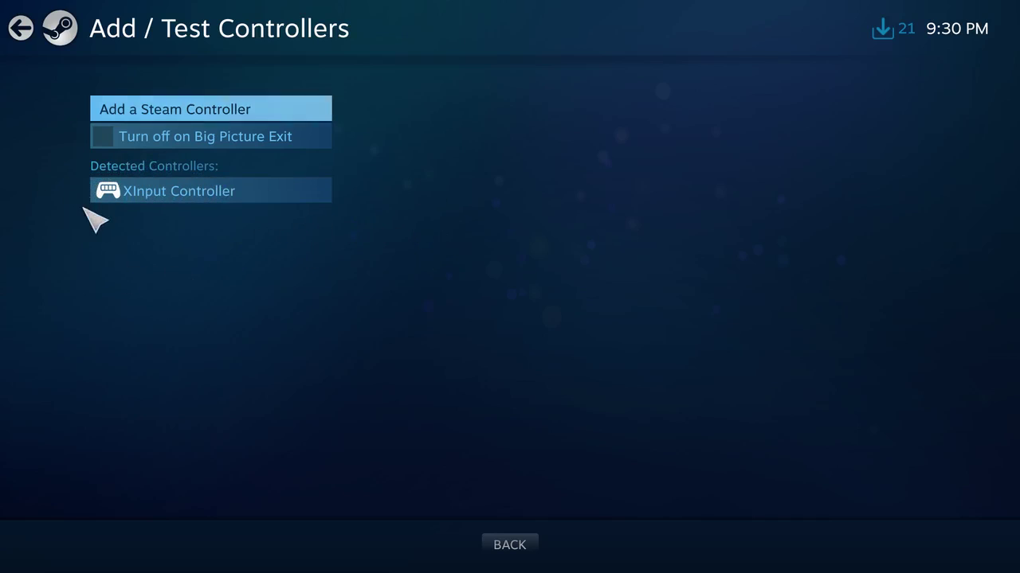
pyautogui.moveTo(115, 228)
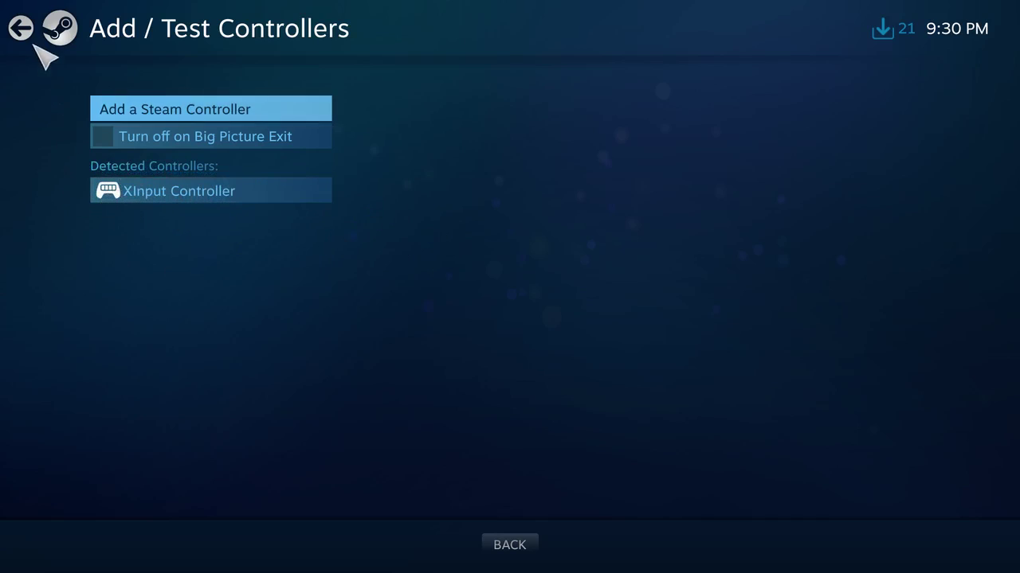
pyautogui.click(24, 28)
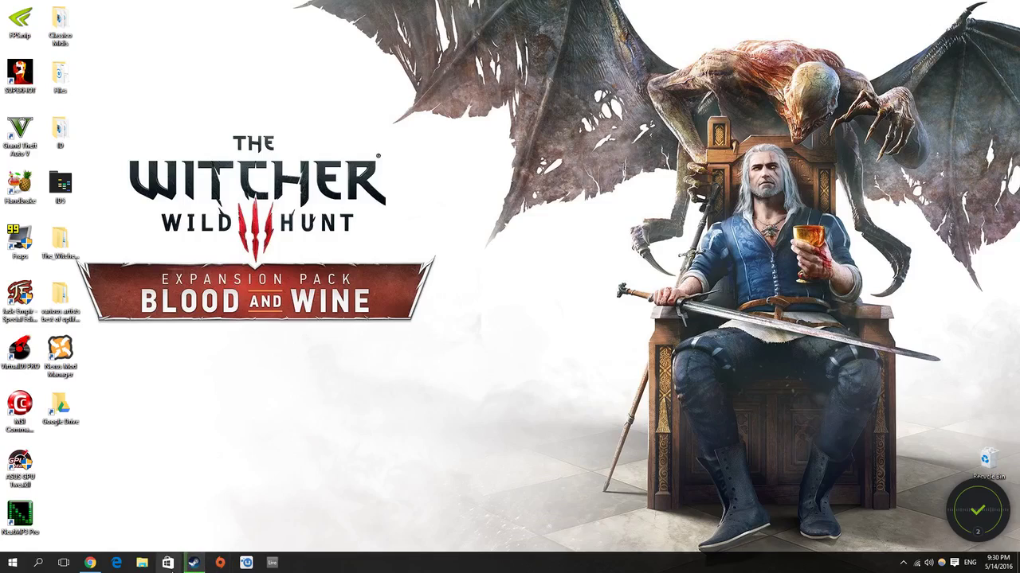
# Step: Show the Xbox Accessories app page on microsoft.com in Chrome
pyautogui.click(209, 561)
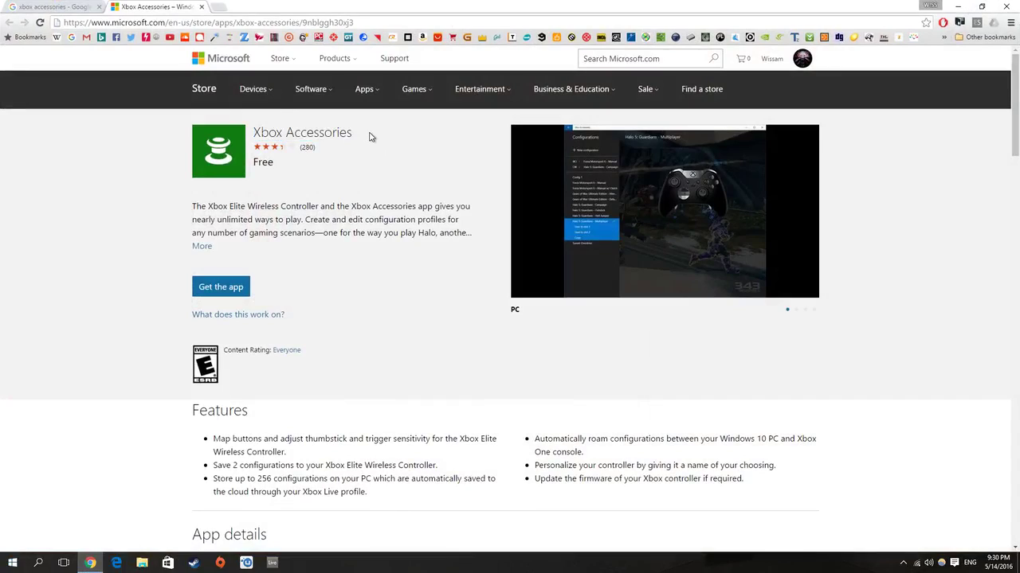
pyautogui.moveTo(187, 322)
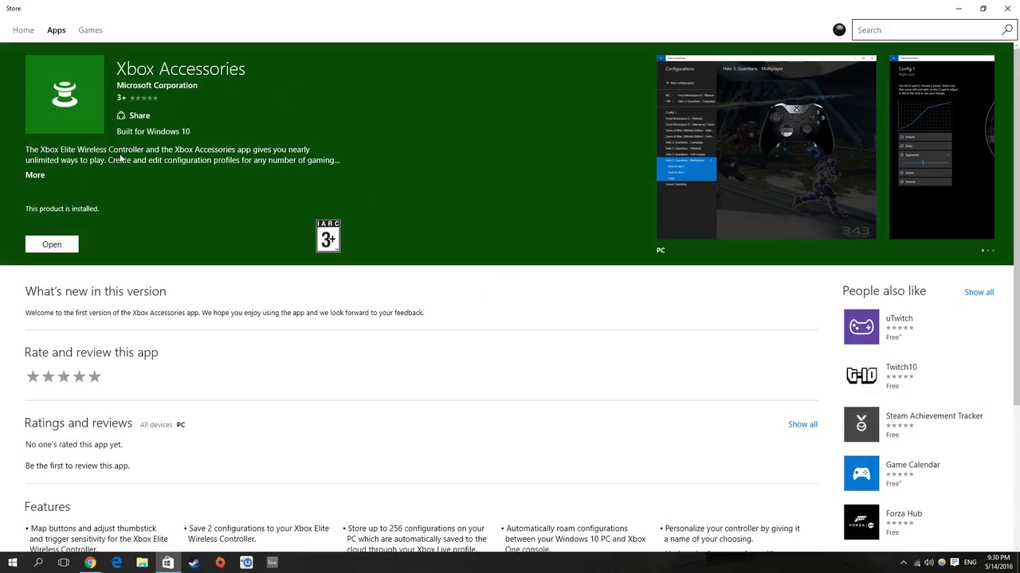
pyautogui.moveTo(115, 175)
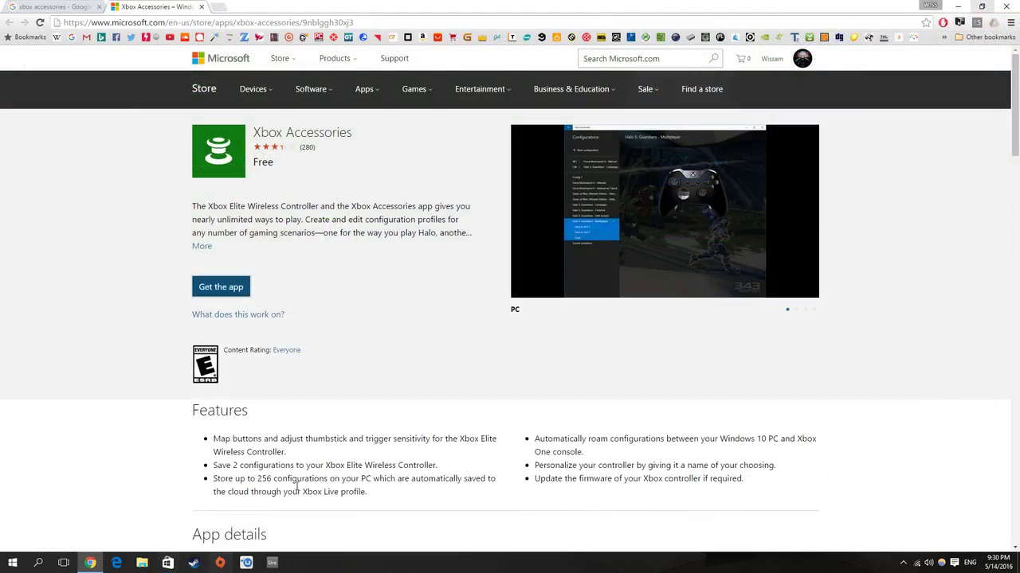
pyautogui.click(10, 561)
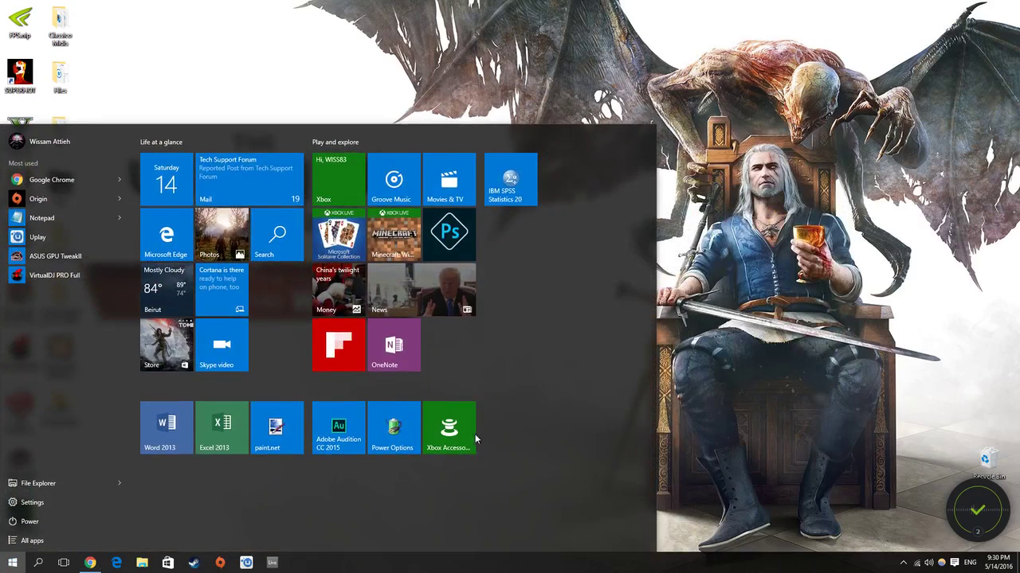
# Step: Launch Xbox Accessories from the Start menu to detect the Xbox One Wireless Controller
pyautogui.click(449, 428)
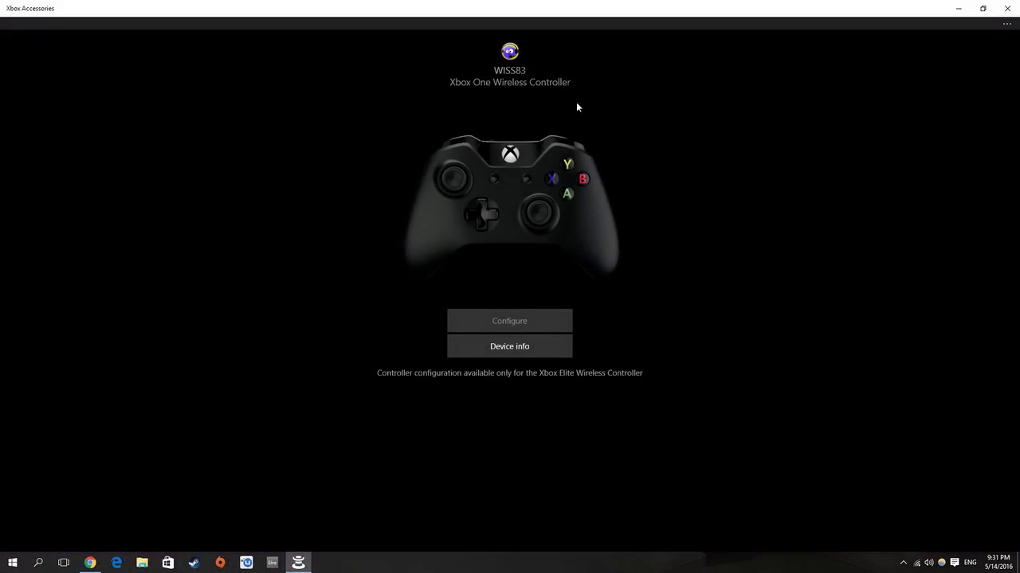
pyautogui.moveTo(382, 197)
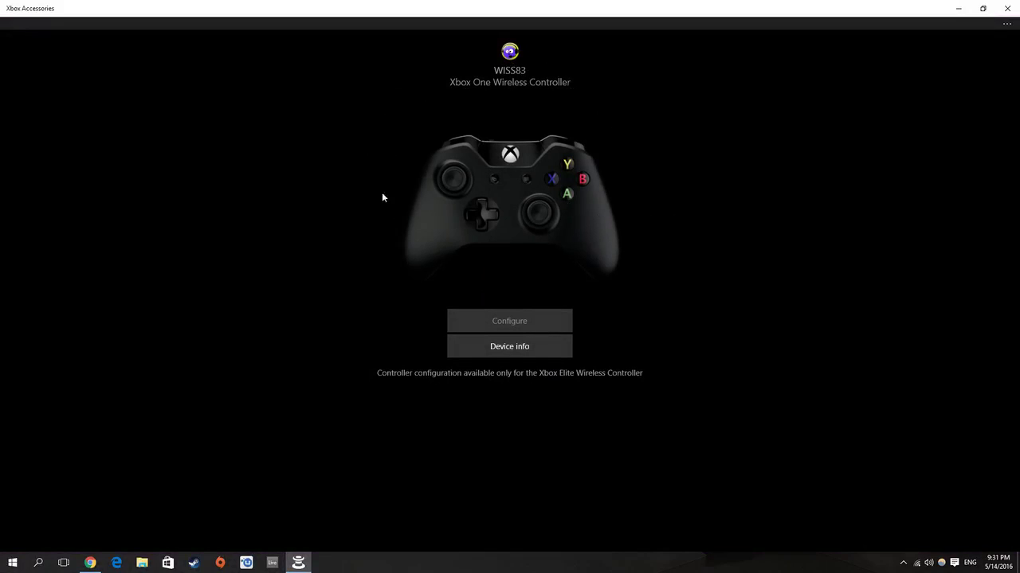
pyautogui.moveTo(534, 361)
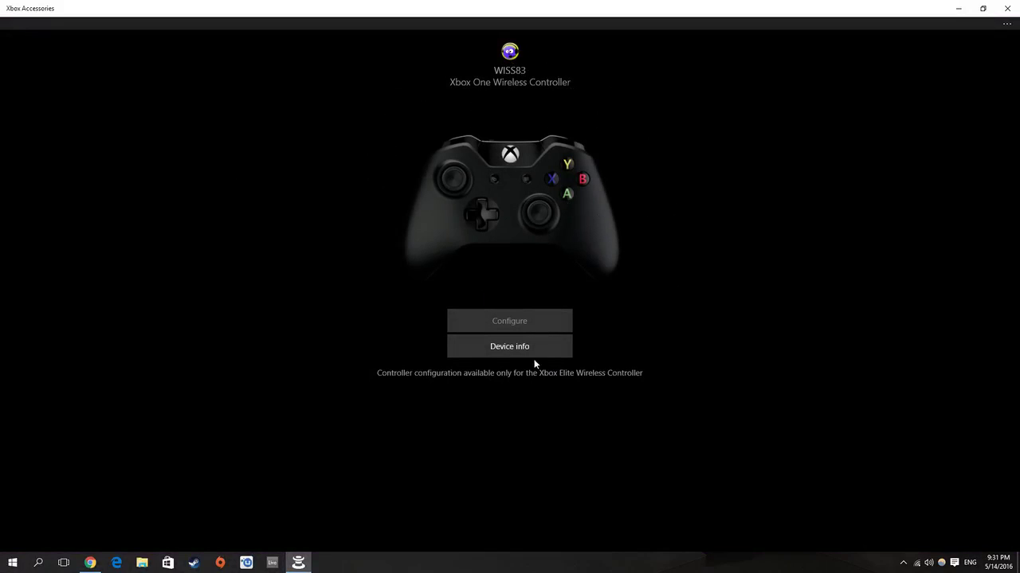
# Step: Check Device info for Battery level: Full, then close Xbox Accessories
pyautogui.click(508, 345)
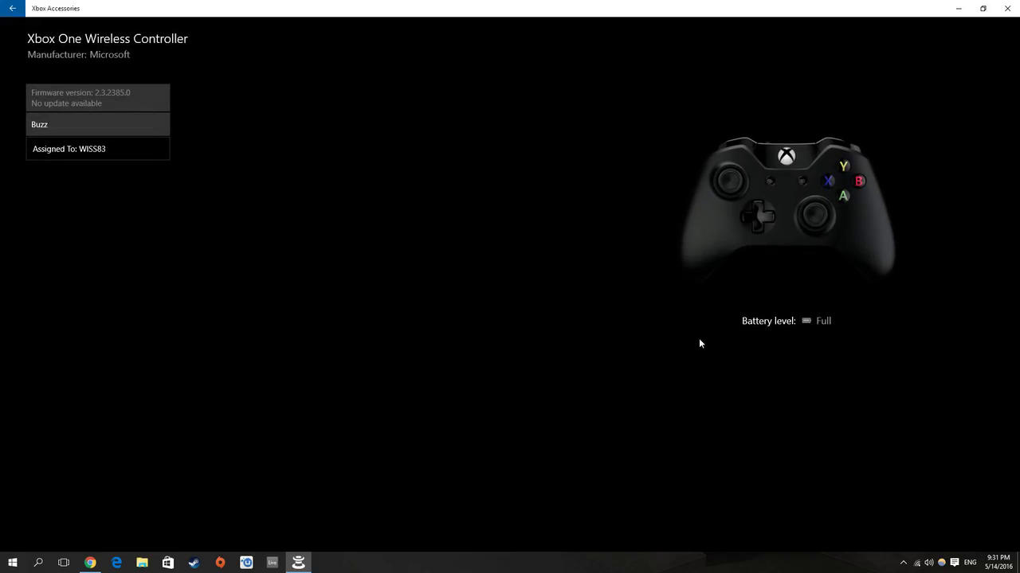
pyautogui.moveTo(718, 254)
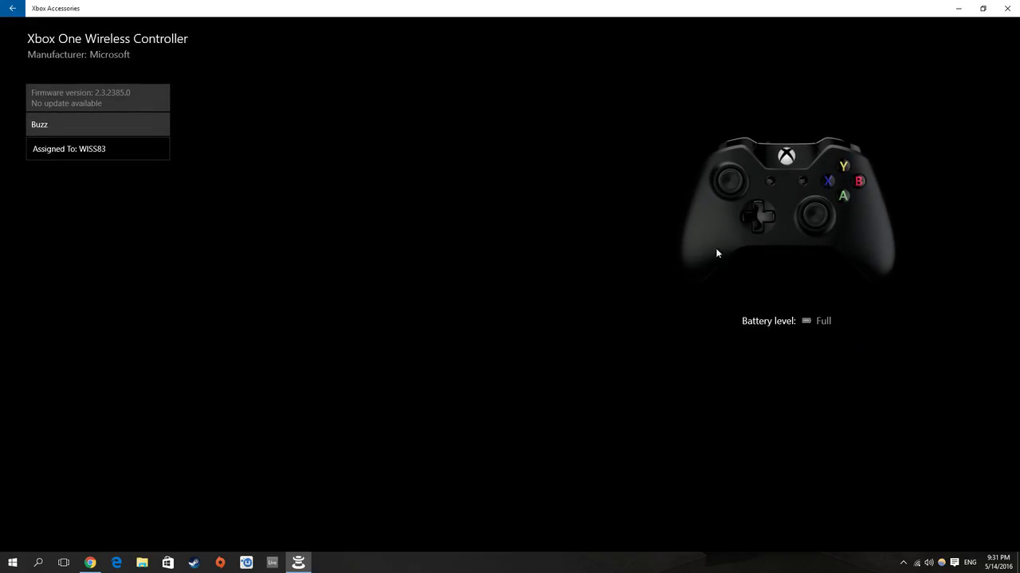
pyautogui.moveTo(232, 196)
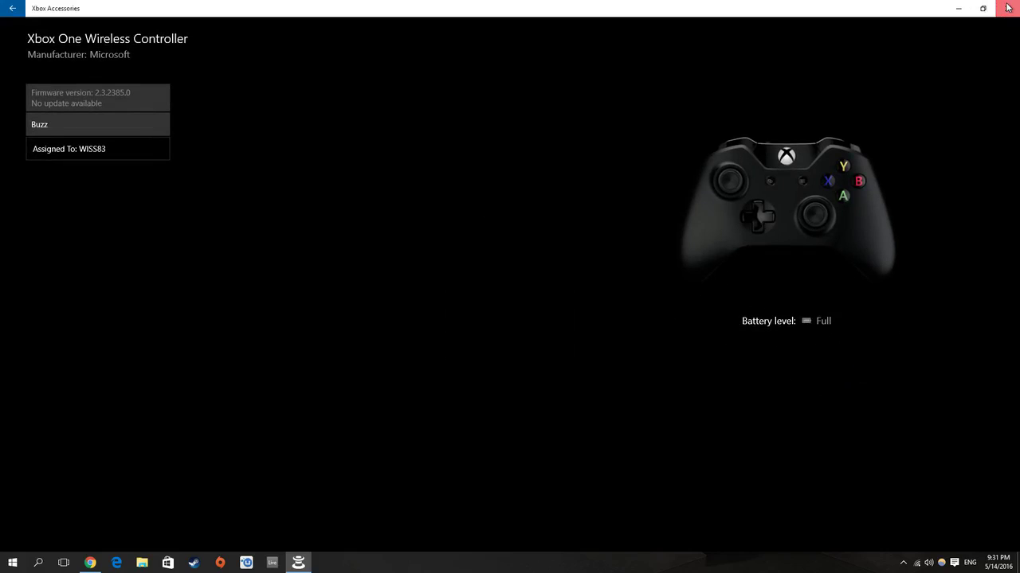
pyautogui.click(1007, 8)
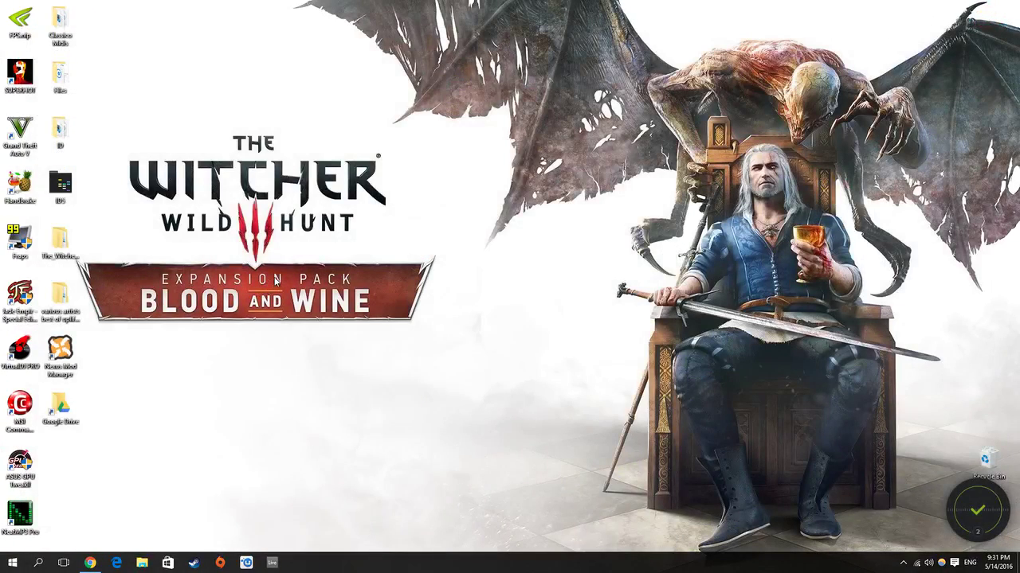
pyautogui.moveTo(412, 366)
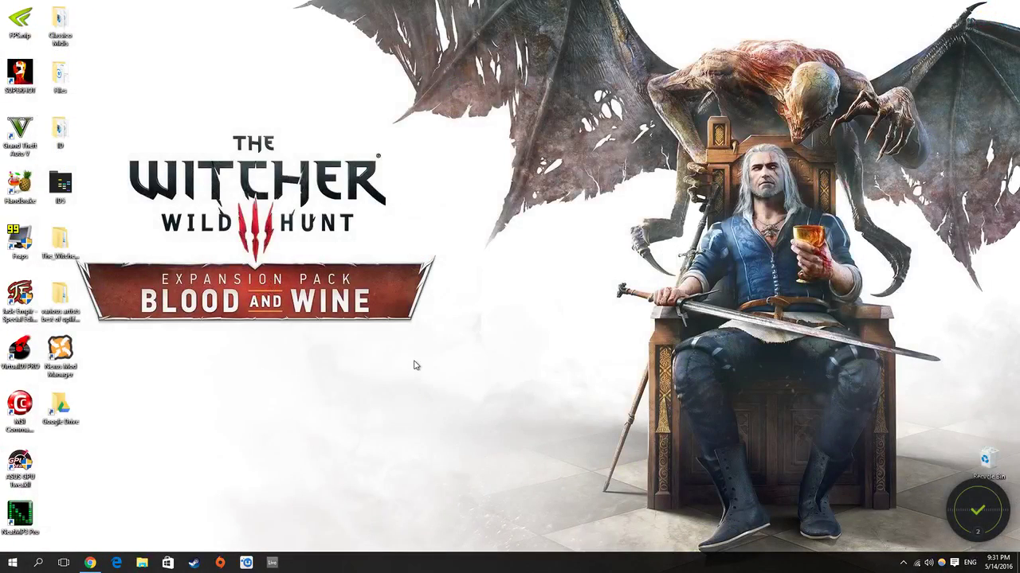